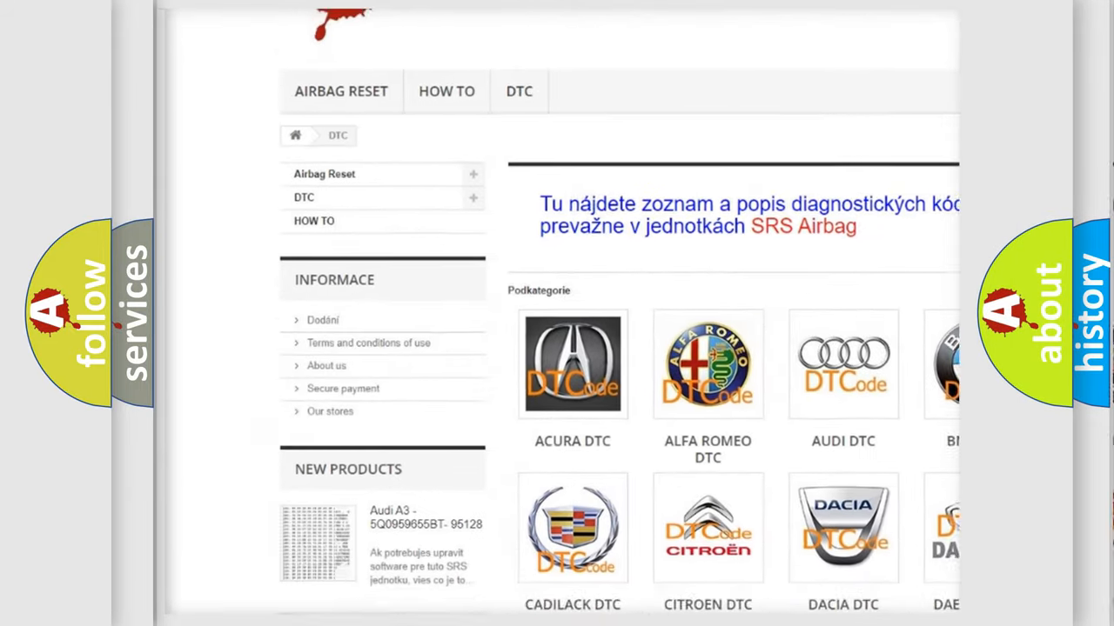
scroll(down, 3)
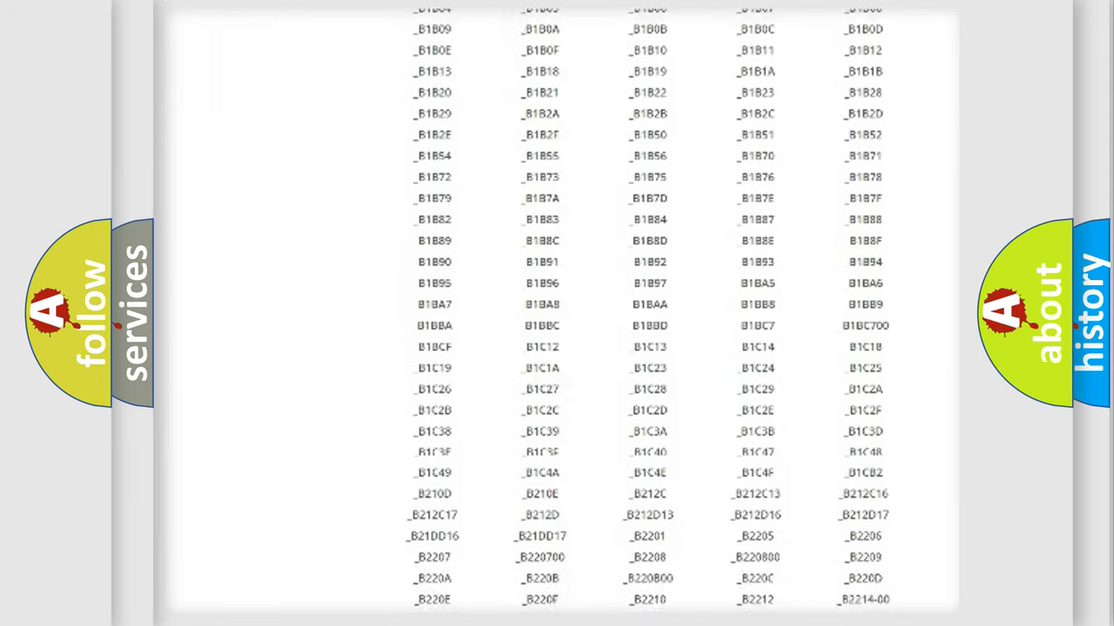
scroll(down, 3)
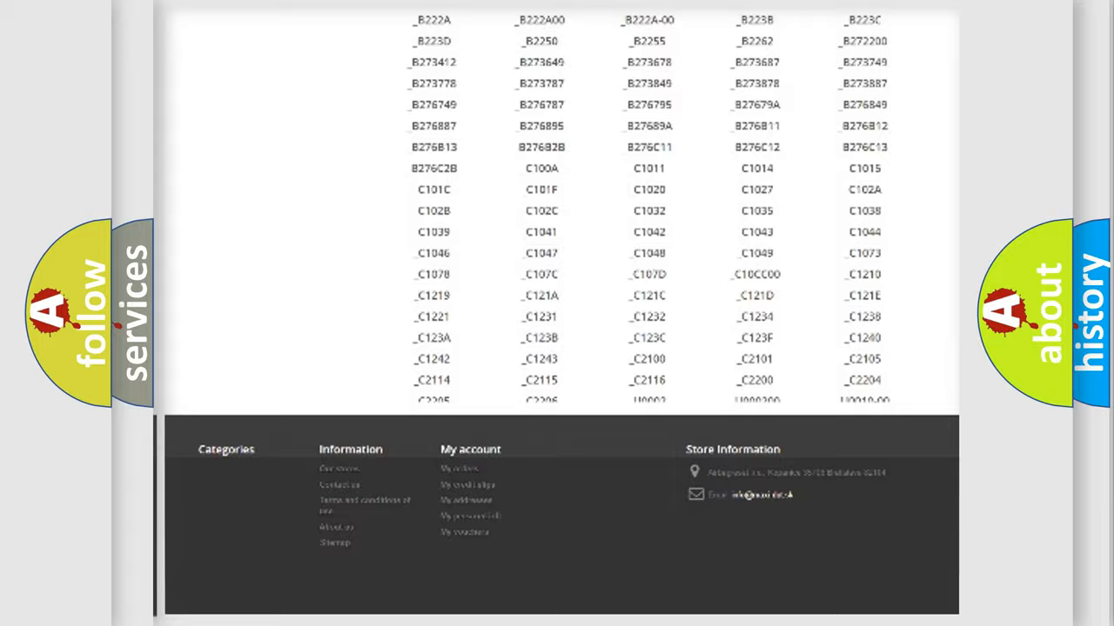
scroll(up, 3)
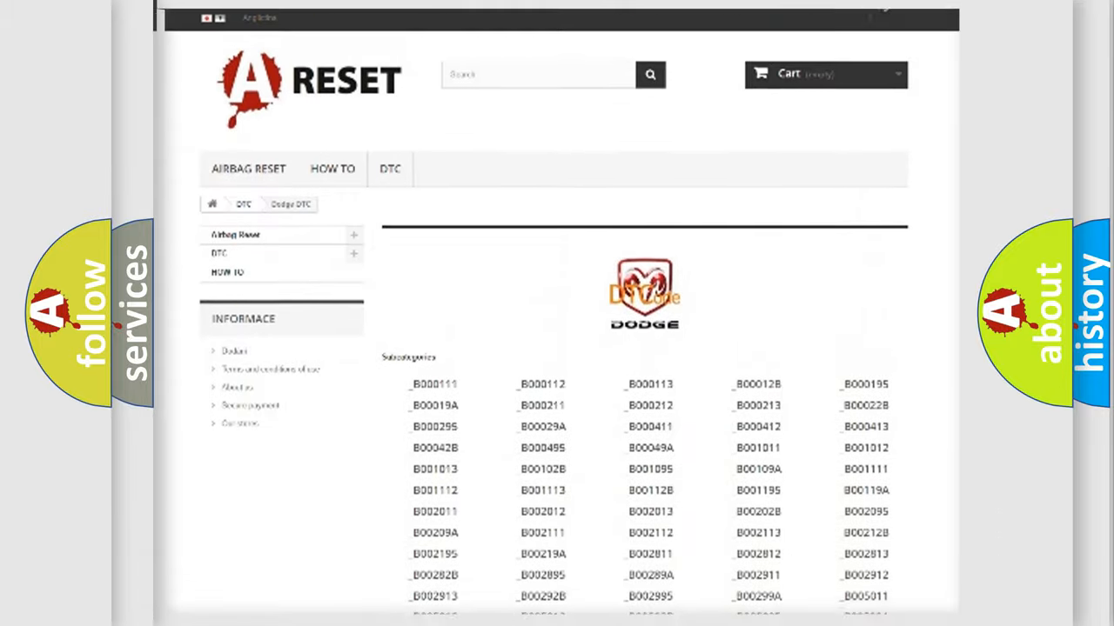